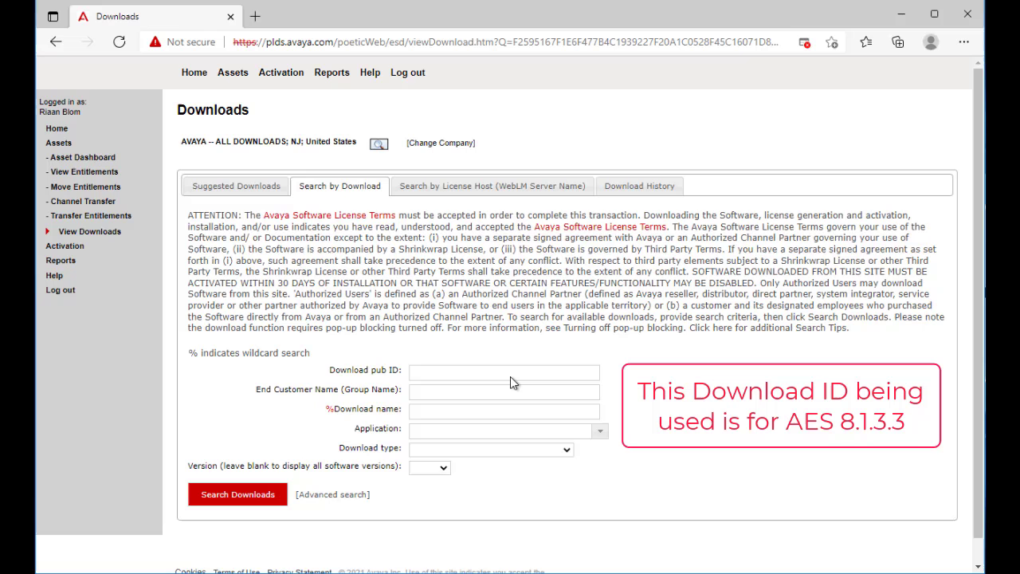
Step: Search PLDS for download ID AES00000899 and expand the AE Services 8.1.3.3 Super Patch 1 details with its MD5 checksum
text(AES00000899)
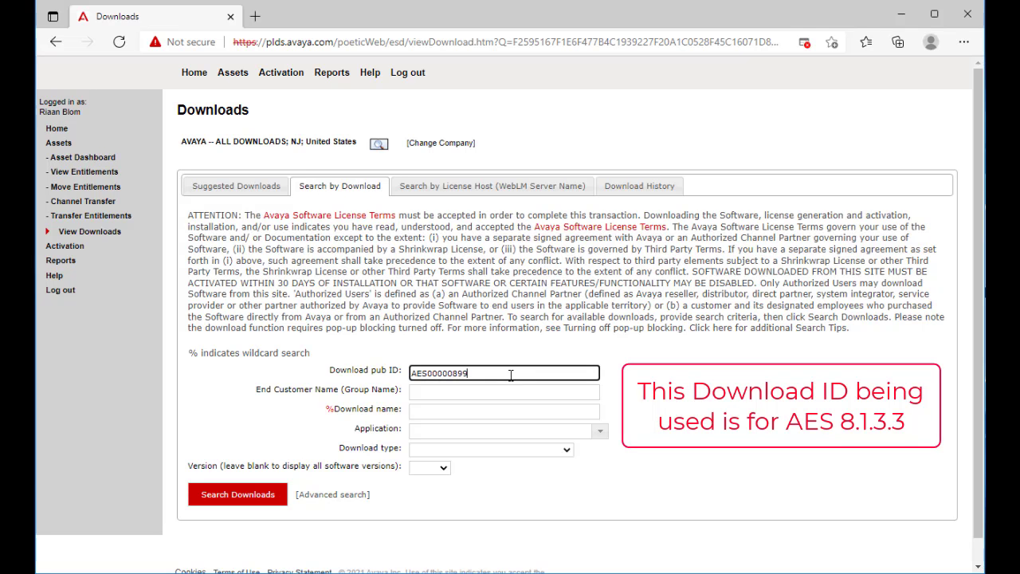
click(236, 494)
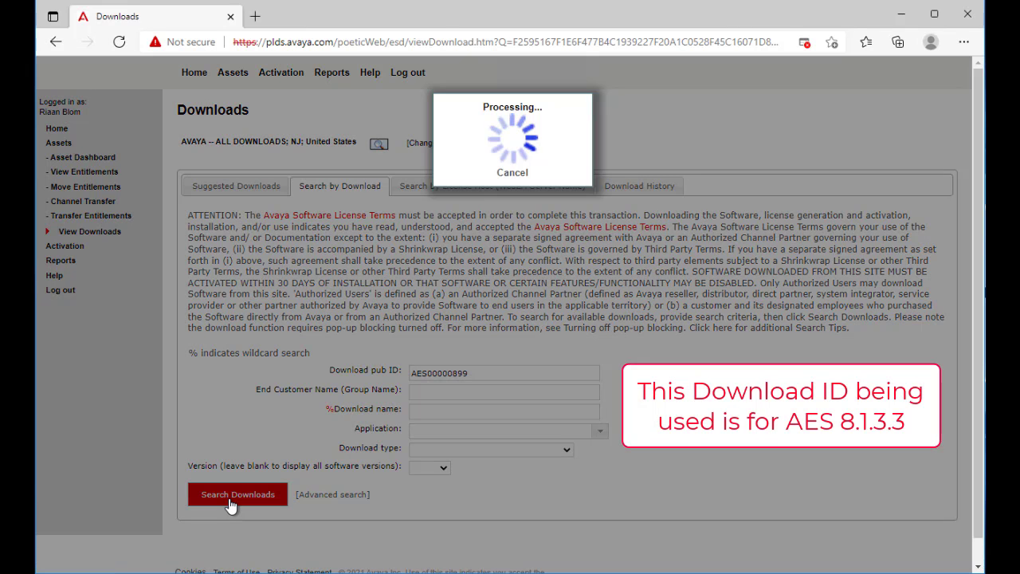
click(236, 494)
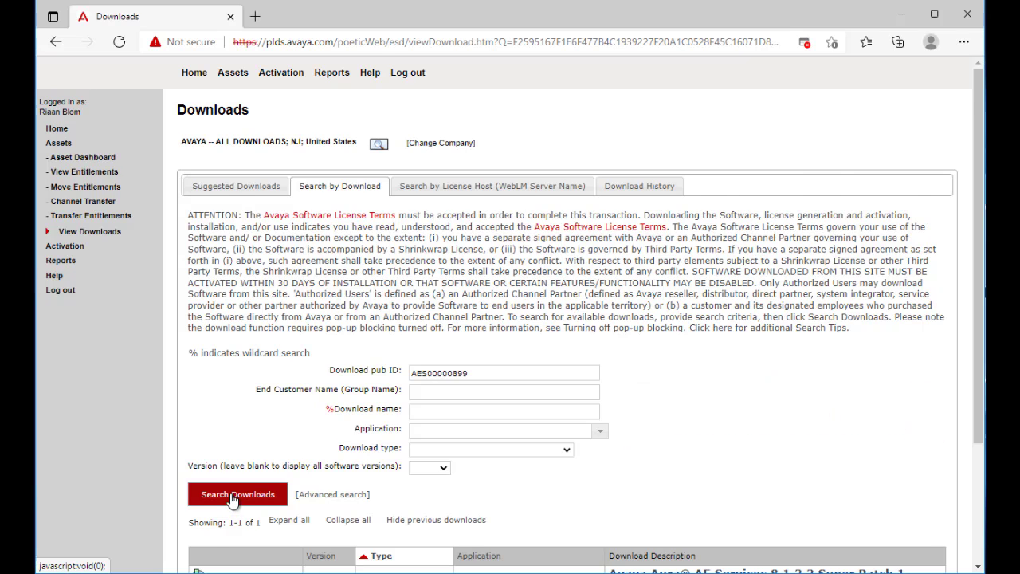
scroll(down, 3)
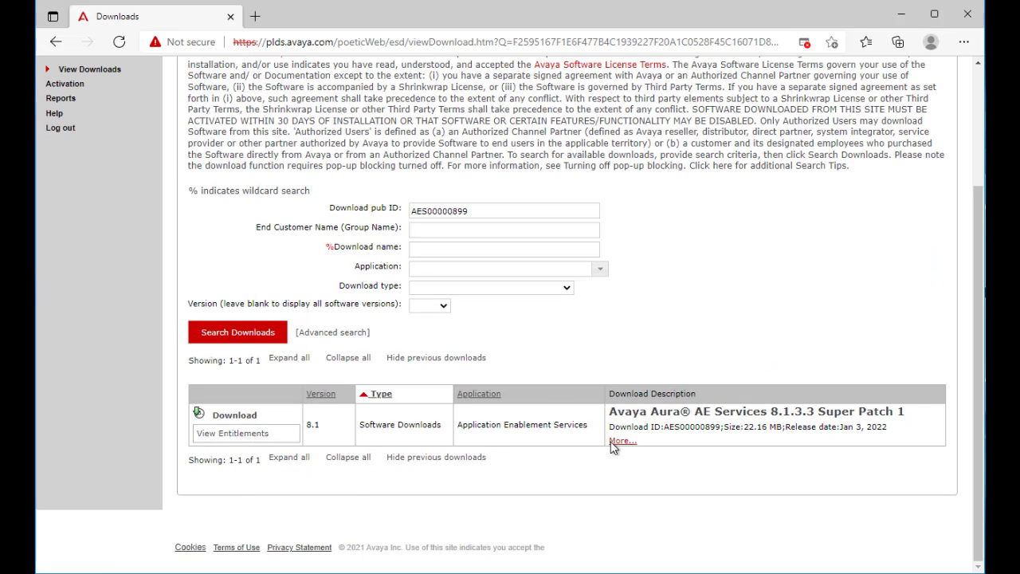
click(622, 440)
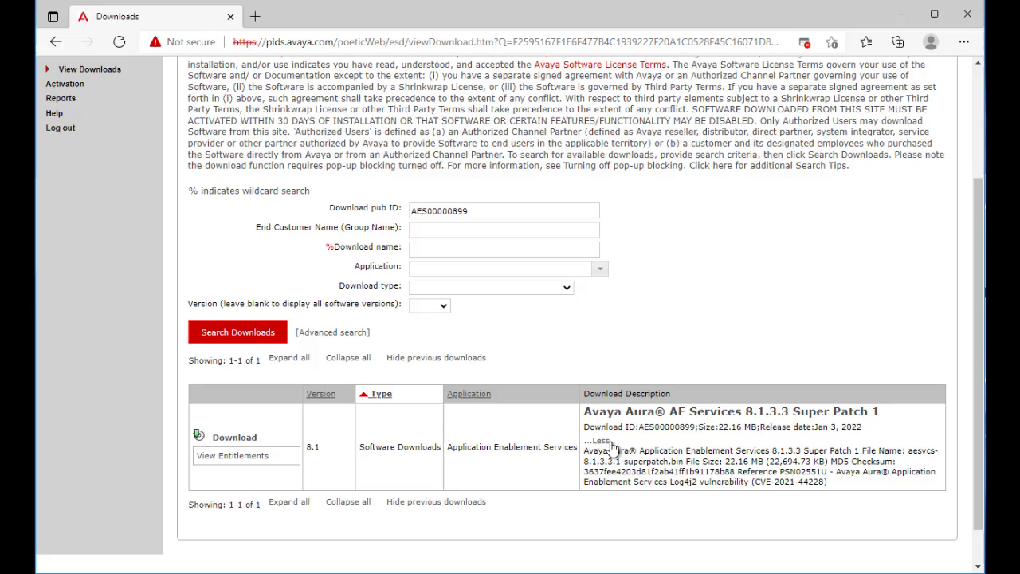
click(234, 437)
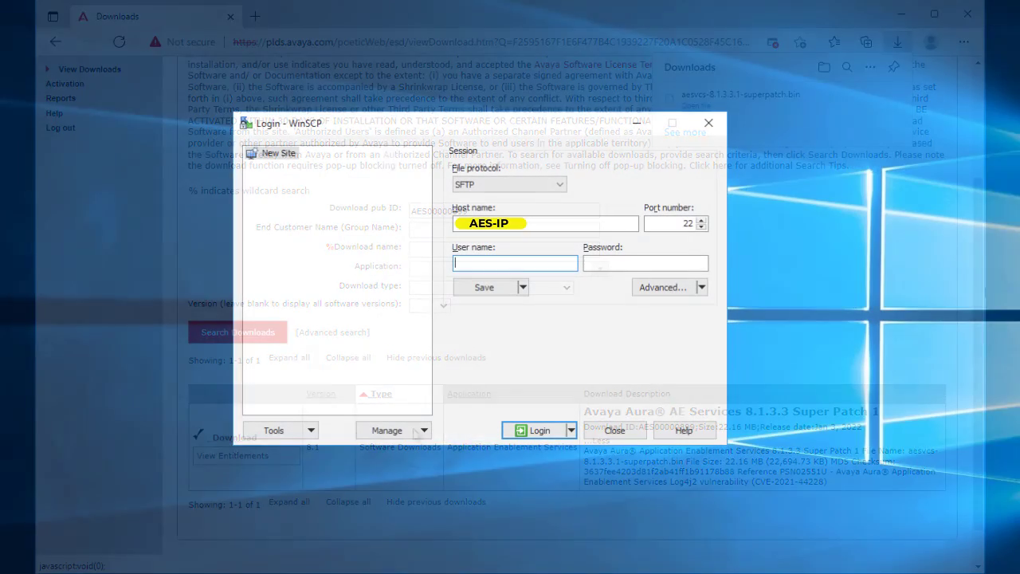
Step: Log in to the AES server over SFTP in WinSCP as cust with its password
text(cust)
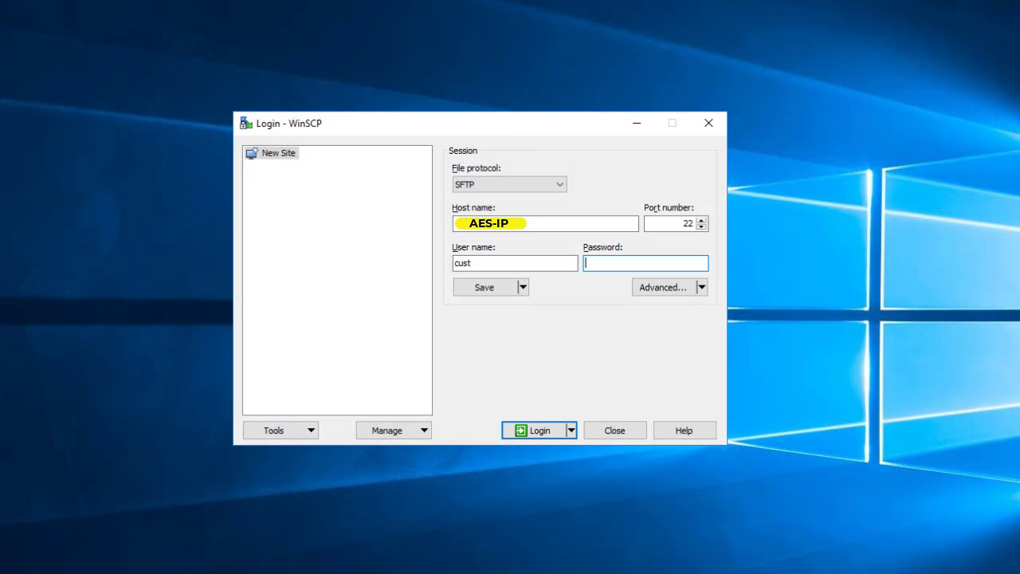
text(password)
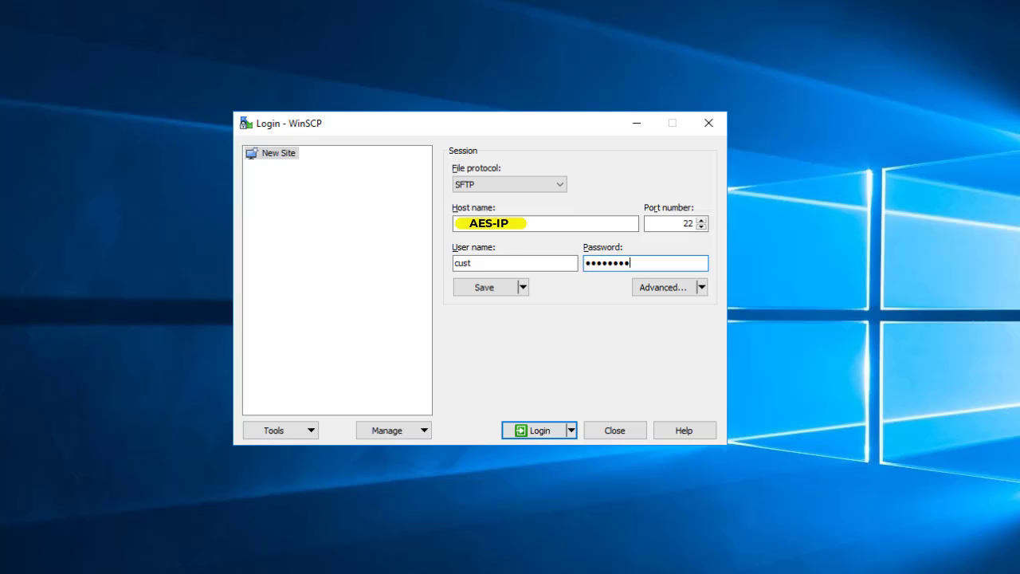
mouse_move(620, 449)
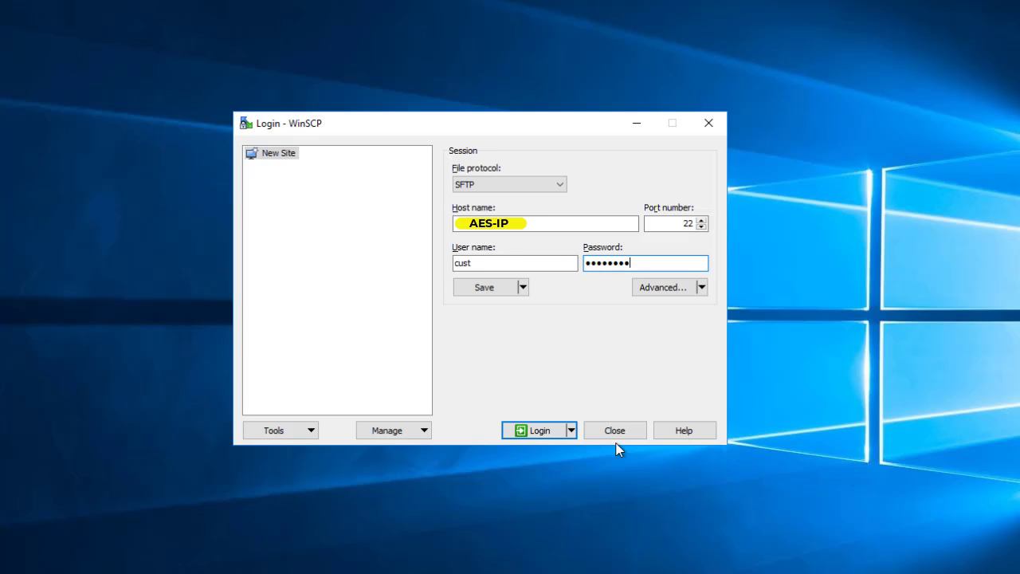
click(538, 430)
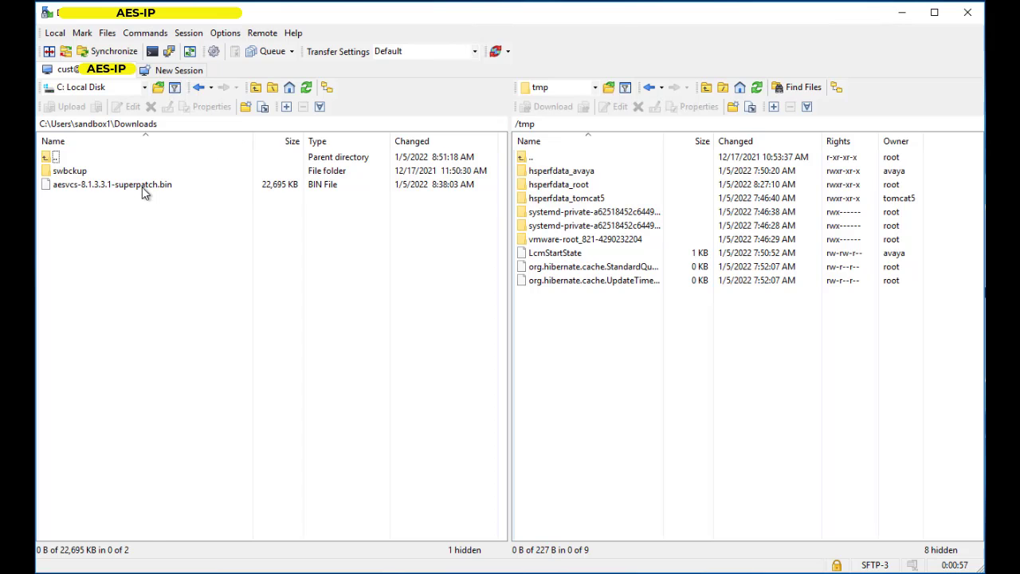
Step: Upload aesvcs-8.1.3.3.1-superpatch.bin from Downloads into /tmp on the AES server
click(112, 184)
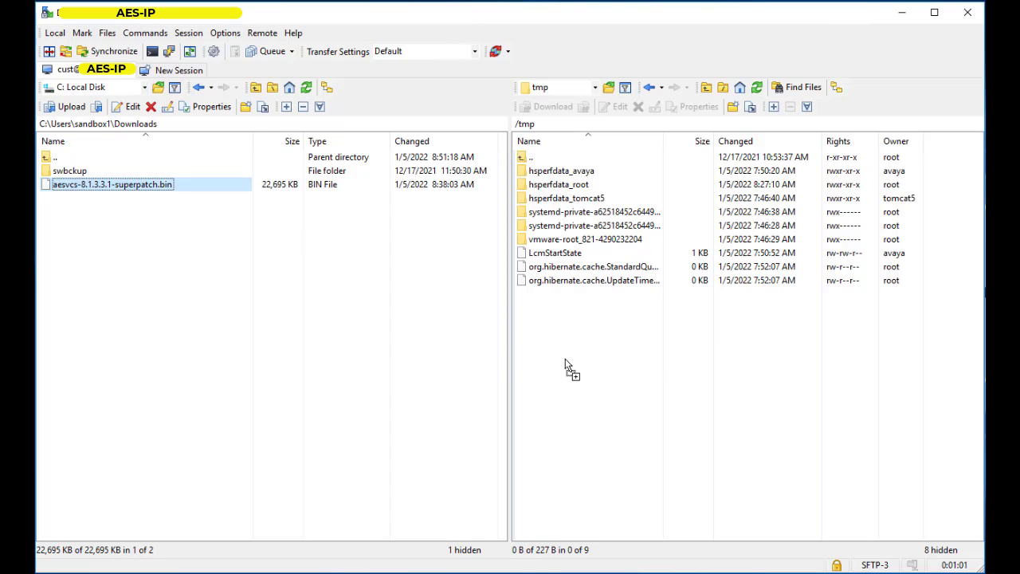
click(71, 106)
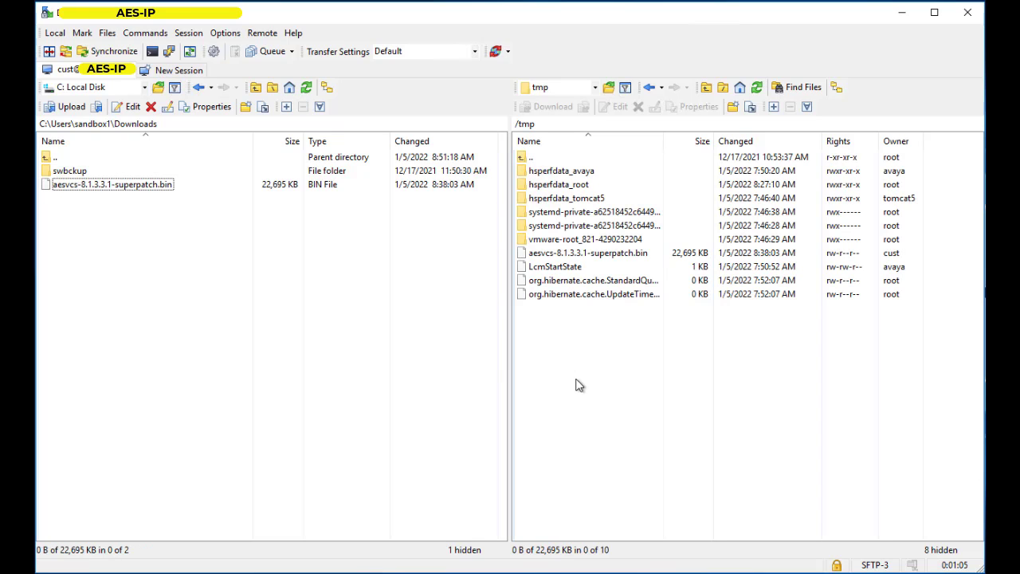
click(588, 252)
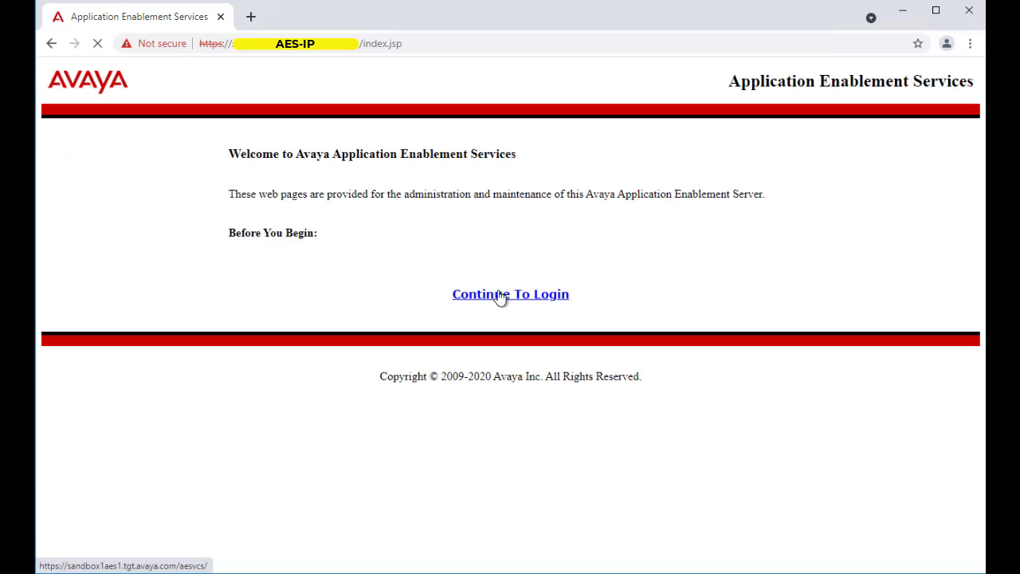
Step: Sign in to the AES Management Console as cust and go to the Maintenance area
click(510, 293)
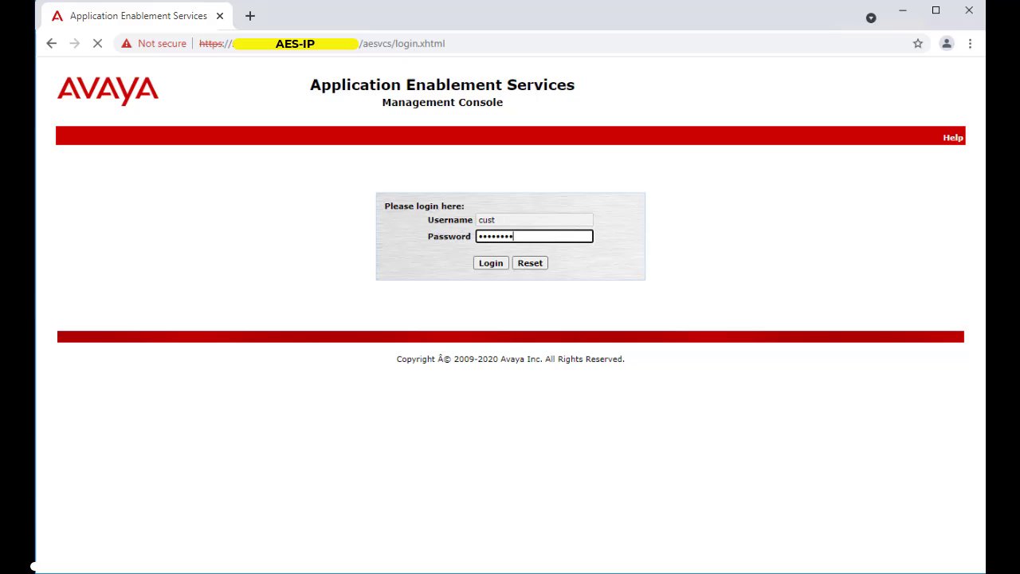
click(490, 262)
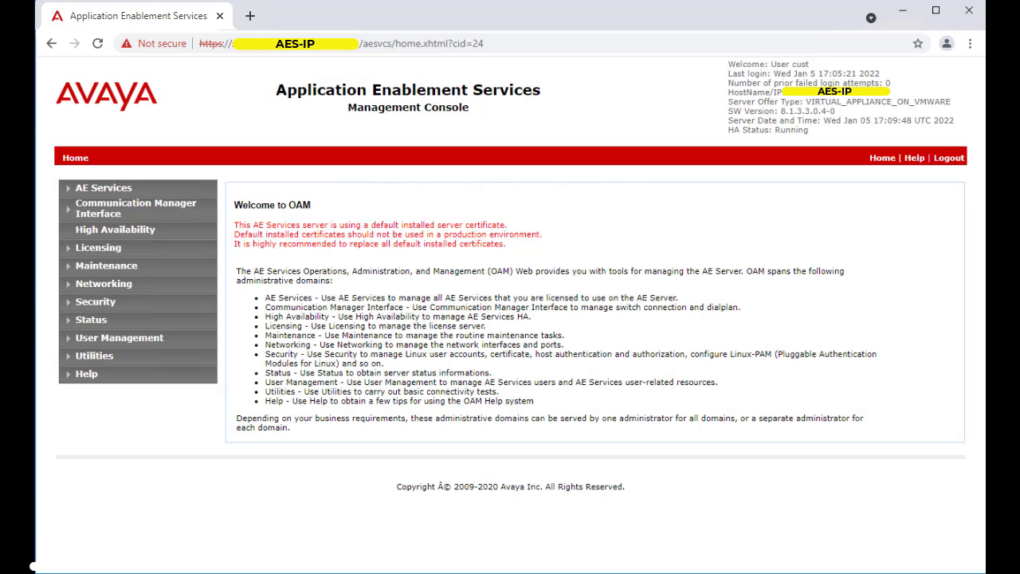
mouse_move(162, 296)
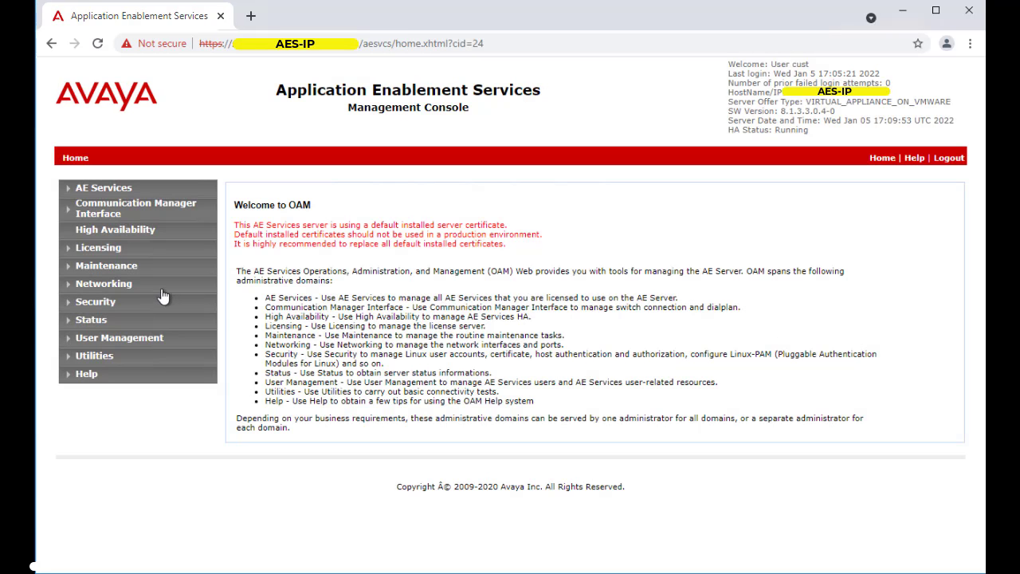
click(105, 265)
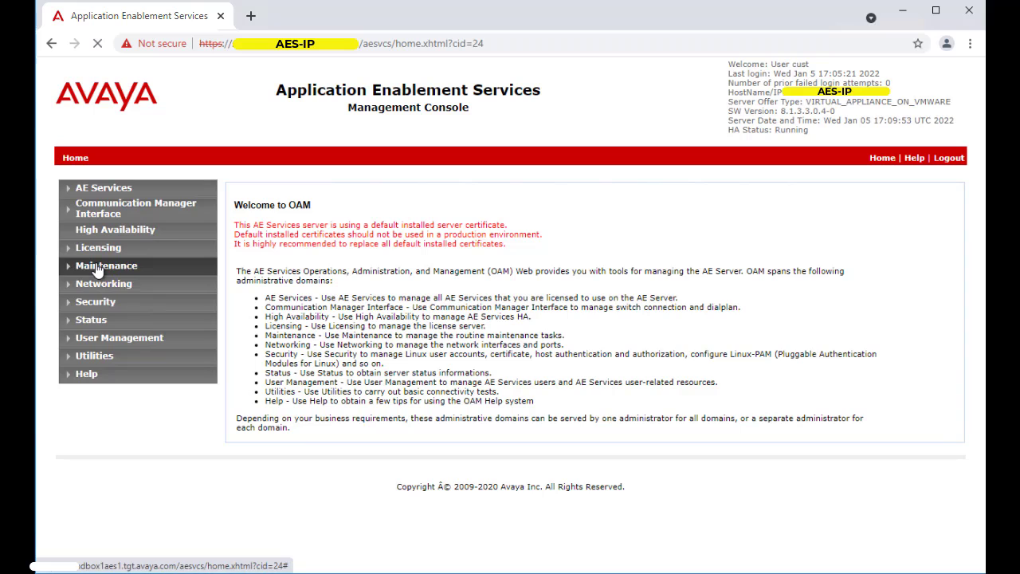
Step: Under Maintenance > Server Data > Backup, start a database backup without encryption
click(105, 264)
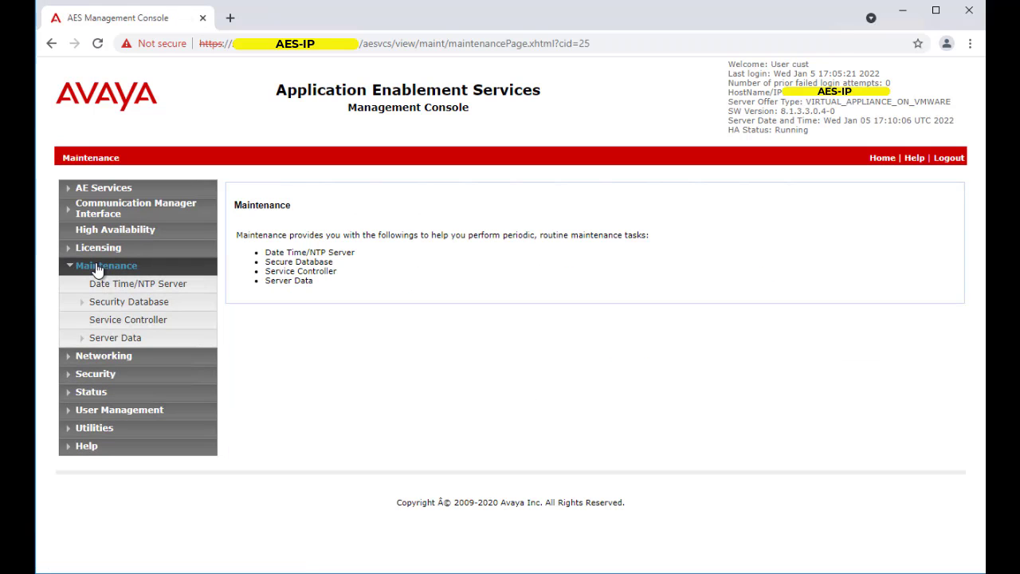
click(115, 337)
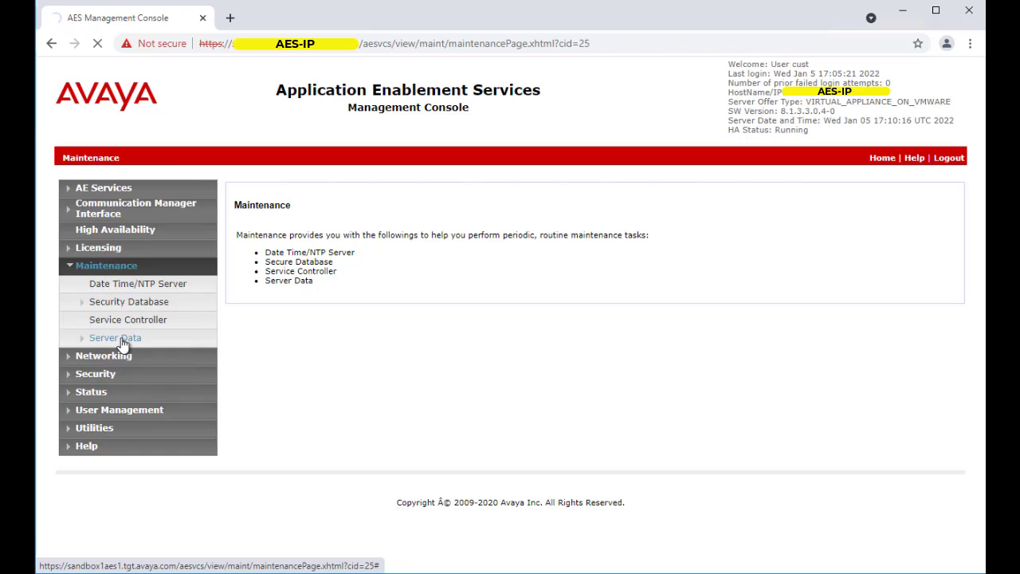
click(114, 338)
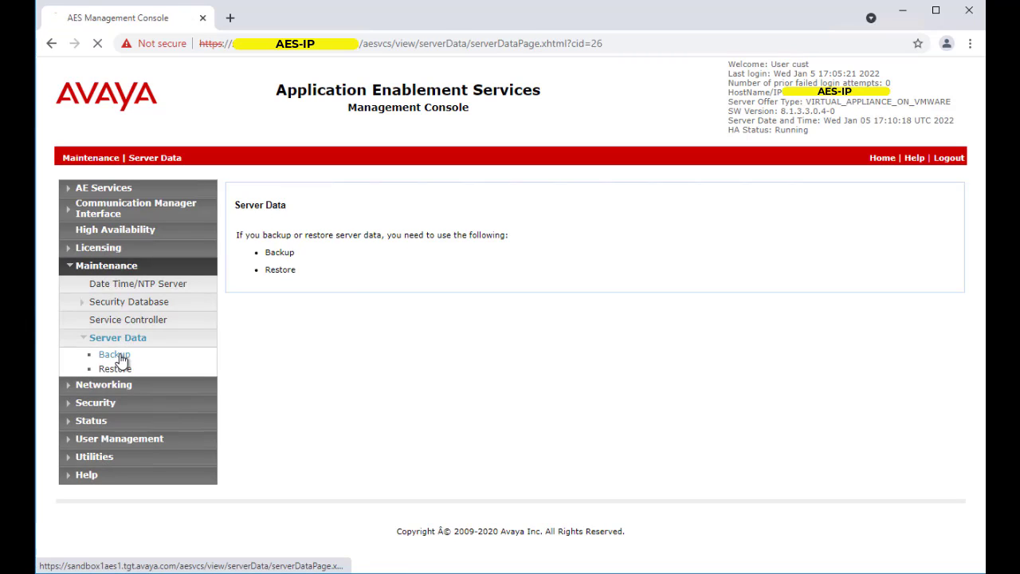
click(115, 354)
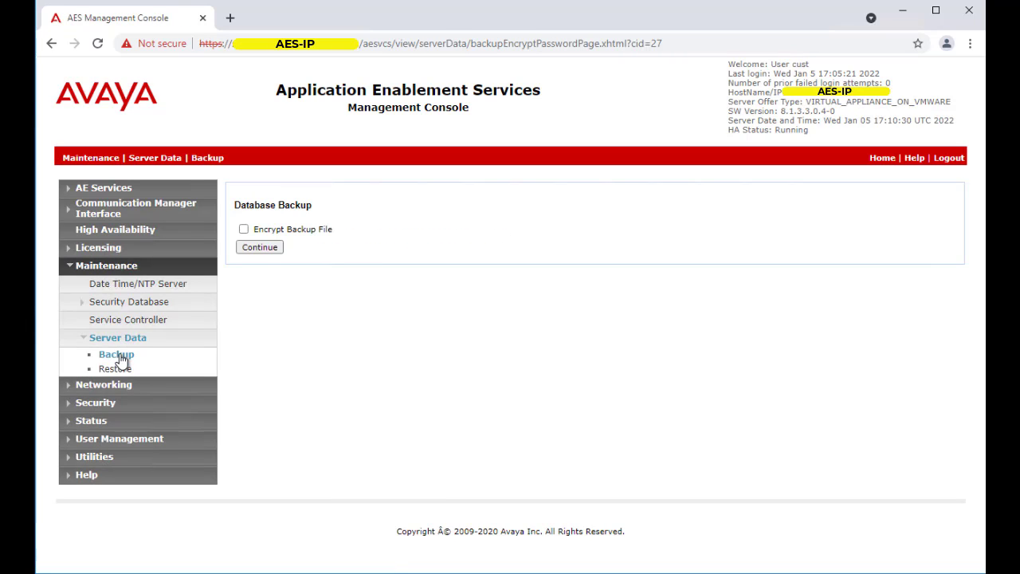
click(260, 247)
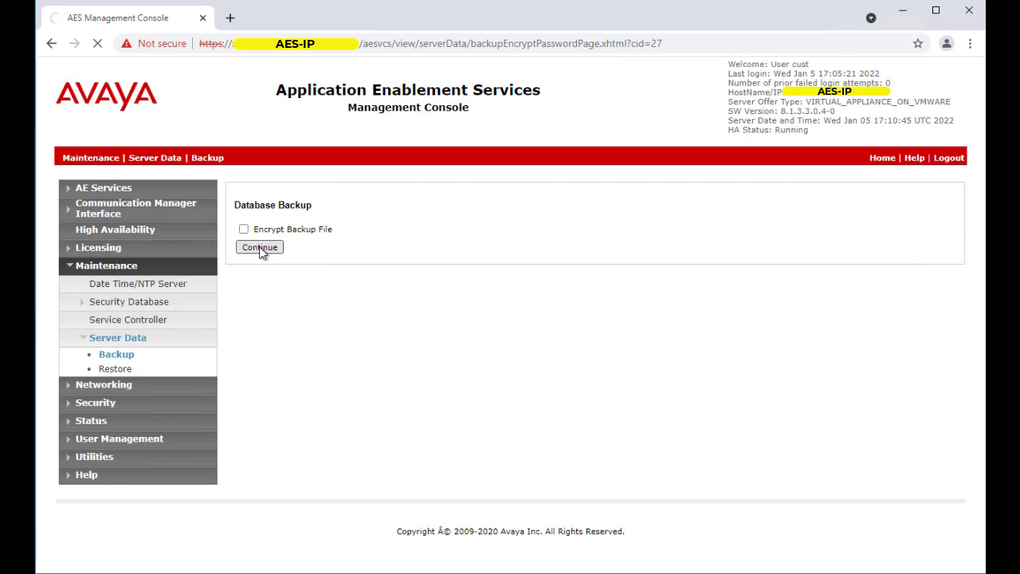
click(258, 247)
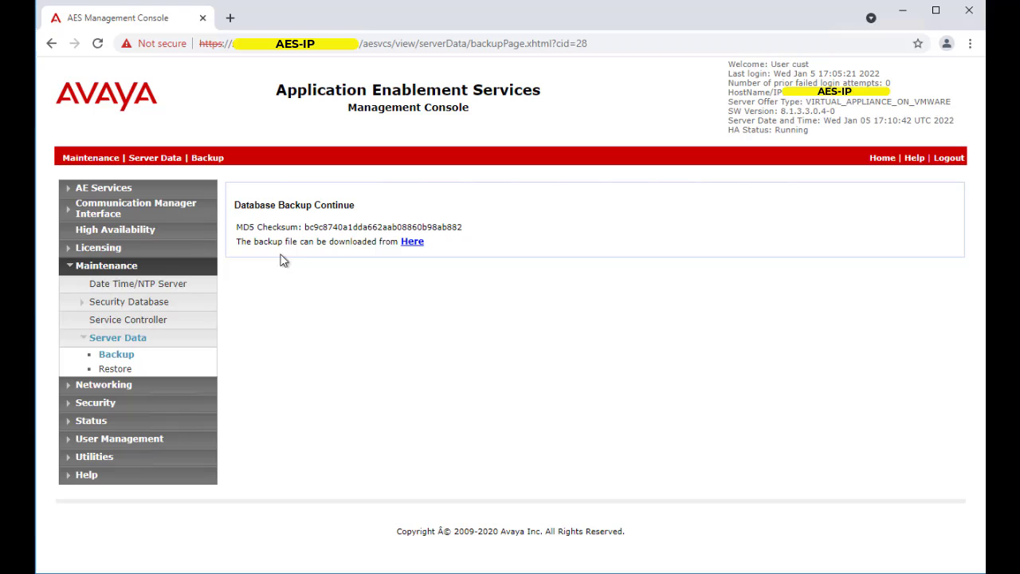
Step: Download the generated backup file from the Here link
click(411, 242)
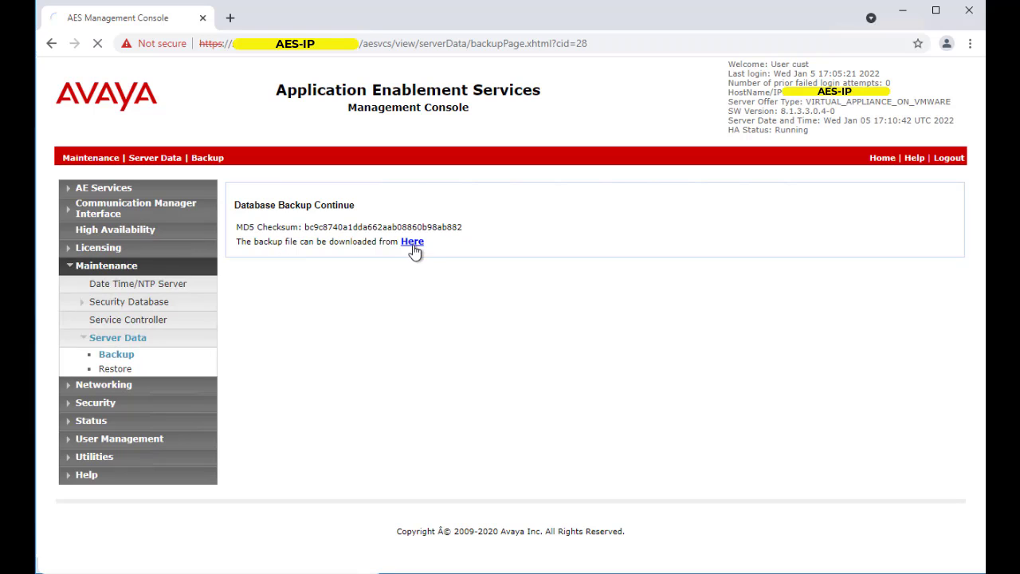
click(411, 243)
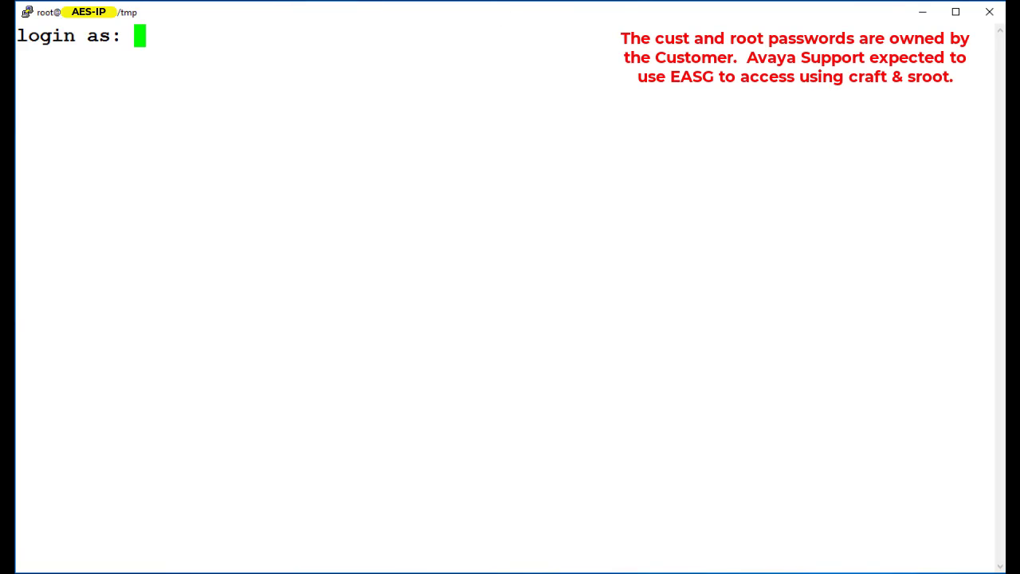
Step: Log in as cust, switch to root with su -, and change into /tmp
text(cust)
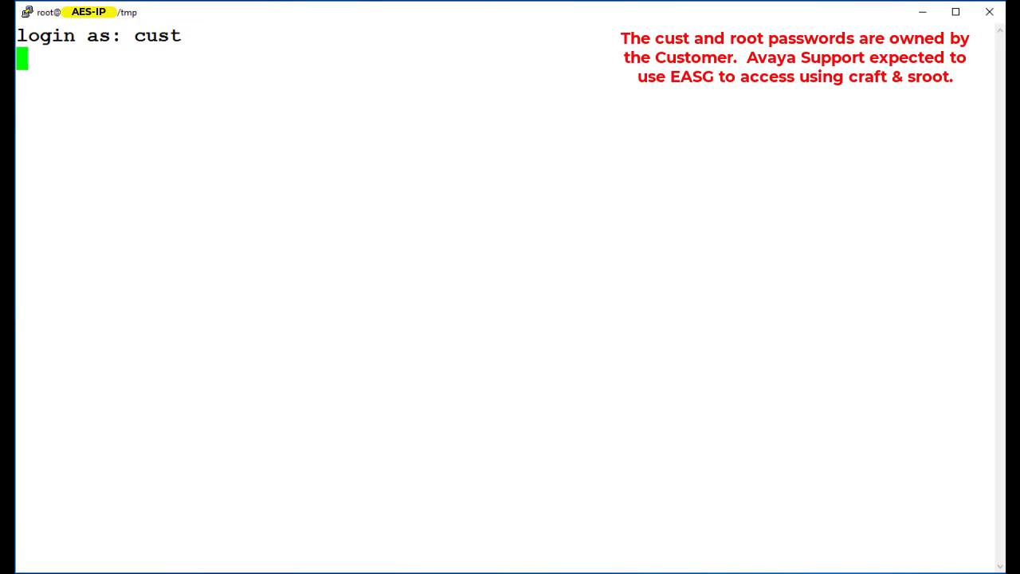
key(Return)
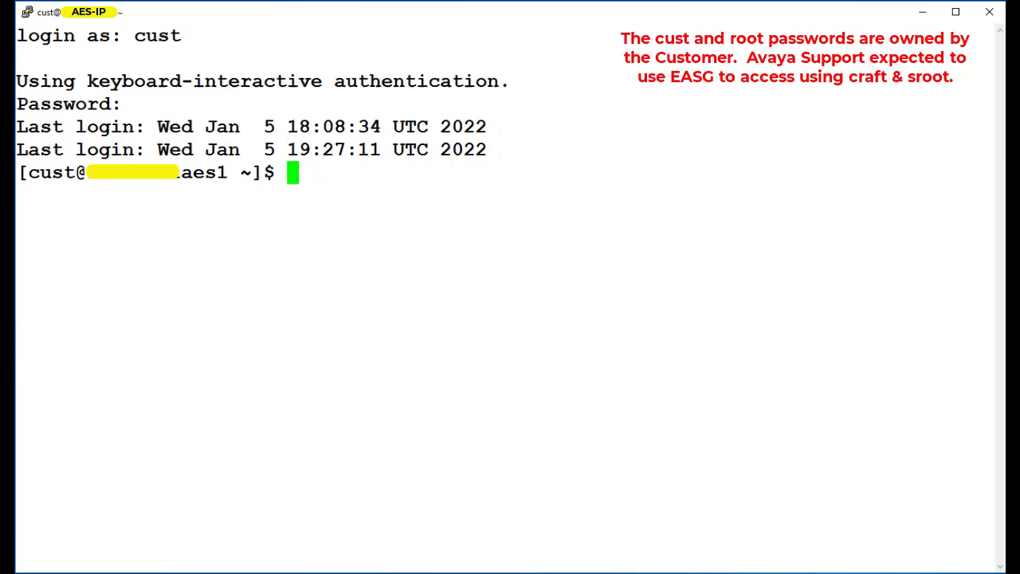
text(su - root)
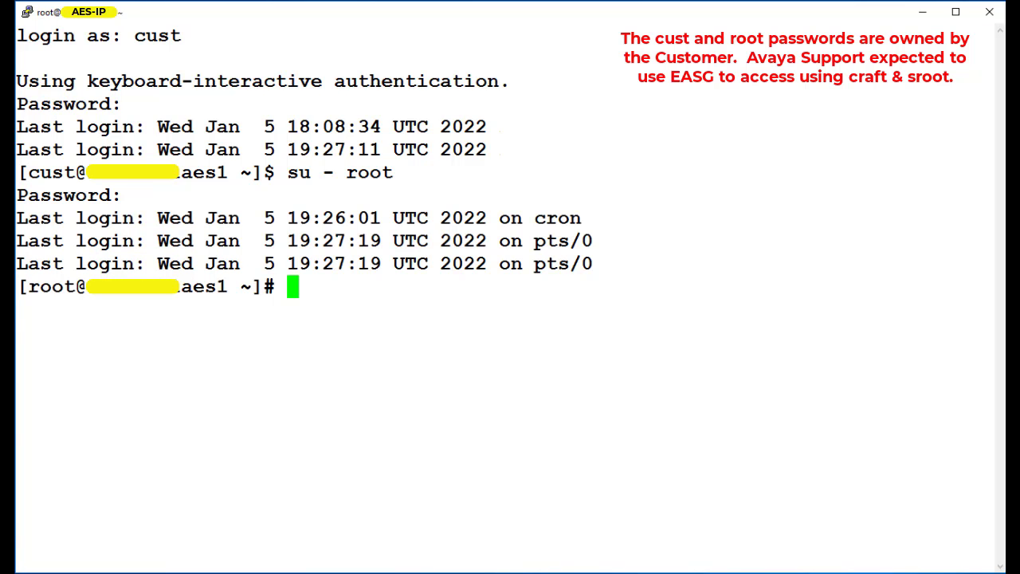
text(cd /tm)
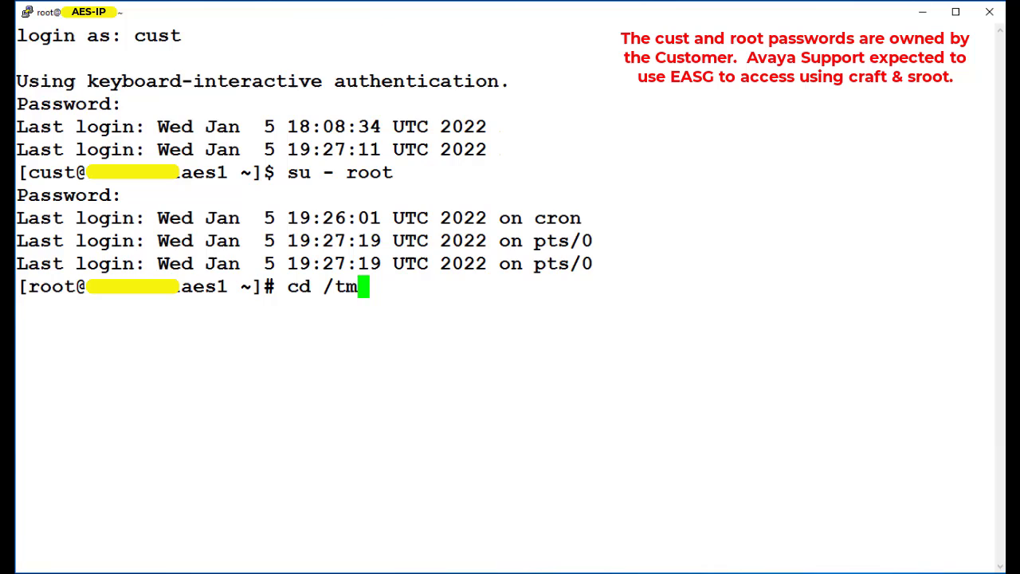
key(Return)
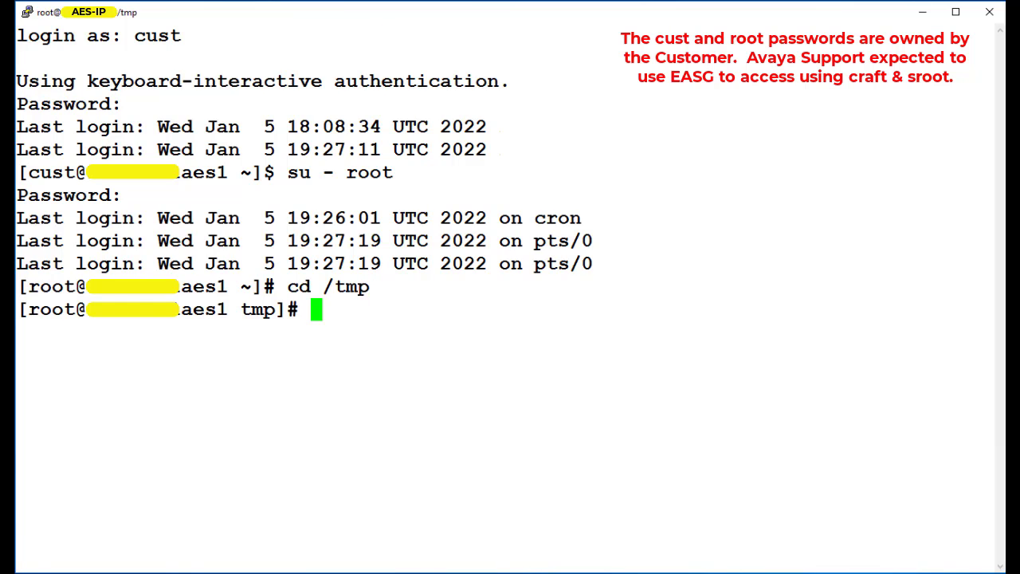
Step: List the .bin files in /tmp and run md5sum on aesvcs-8.1.3.3.1-superpatch.bin to match the PLDS checksum
text(ls -ltr *)
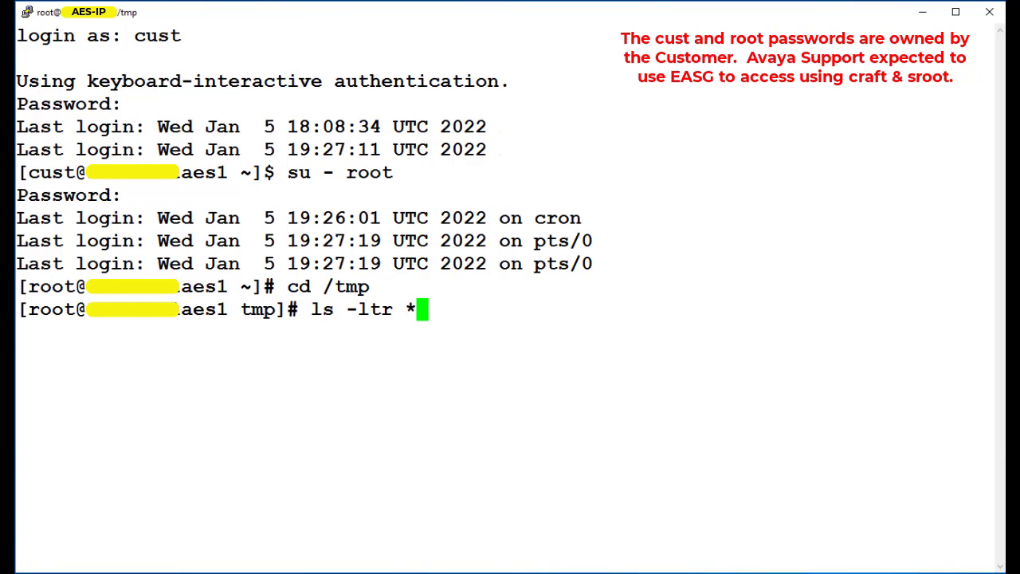
key(Return)
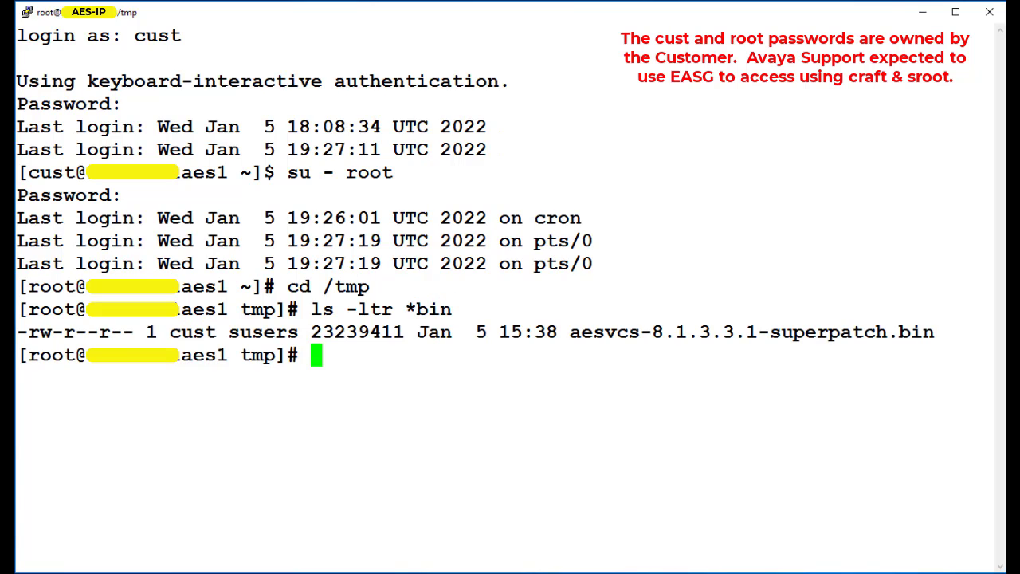
text(md5sum)
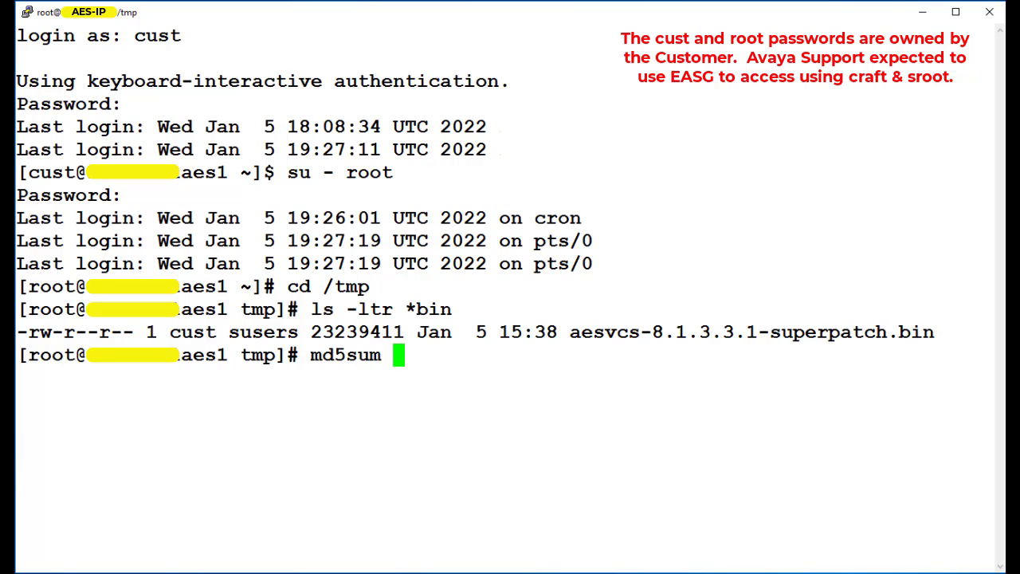
mouse_move(570, 340)
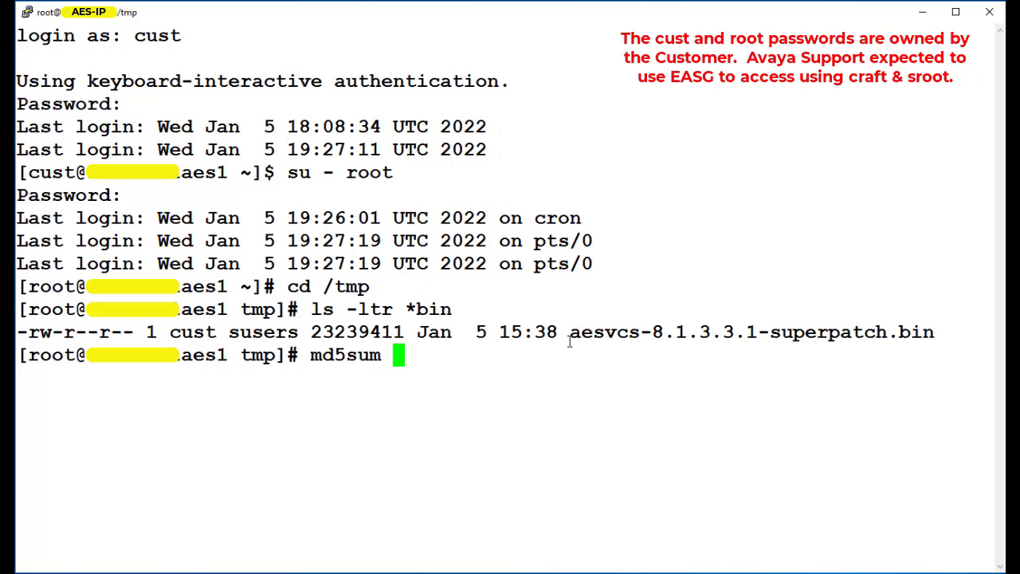
double_click(749, 331)
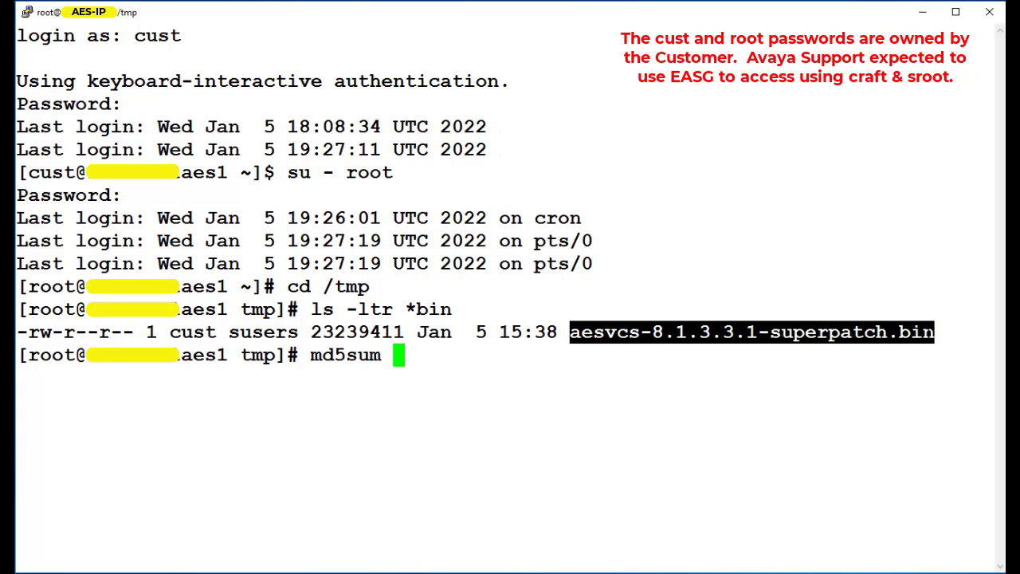
key(Return)
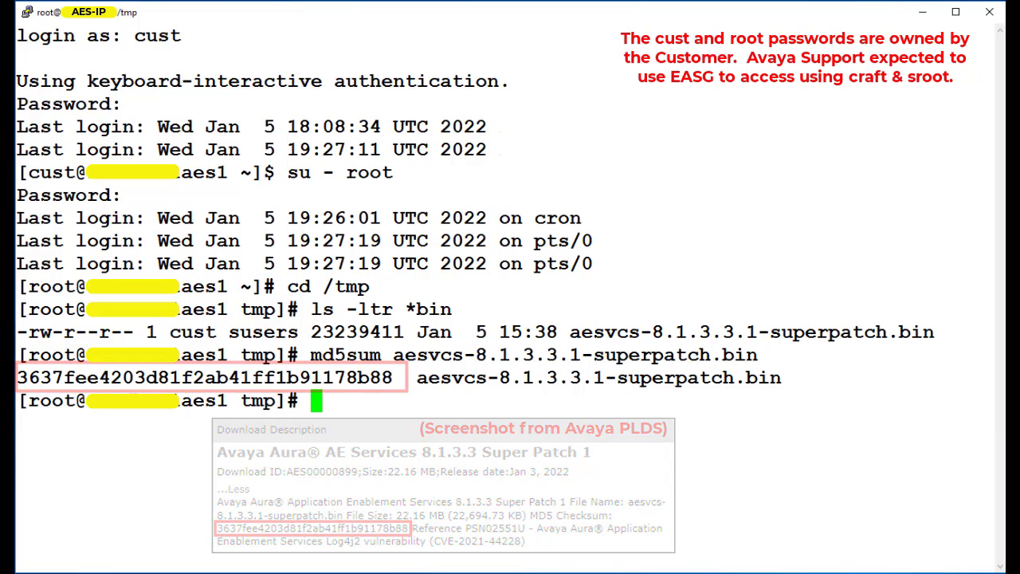
text(chmod 75)
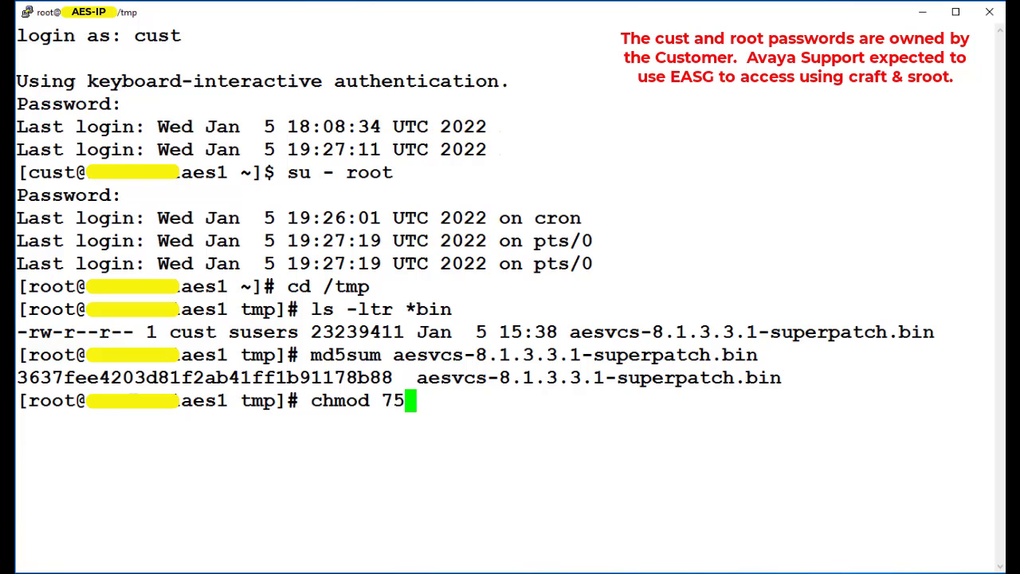
Step: Set the superpatch .bin to permissions 750 with chmod and return to /tmp
text(0)
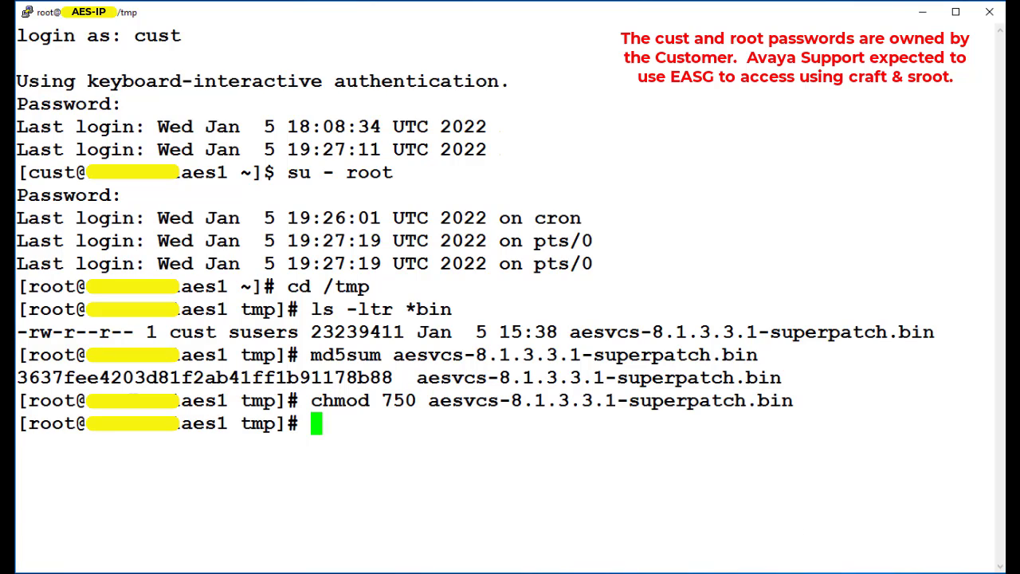
text(cd /tmp)
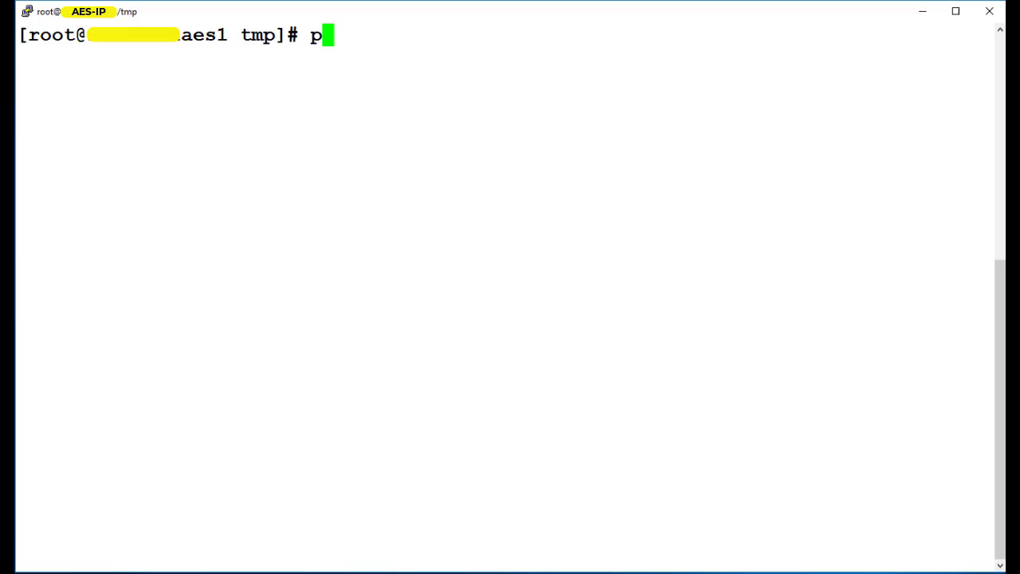
Step: Confirm the working directory with pwd and list the now-executable .bin file
key(Return)
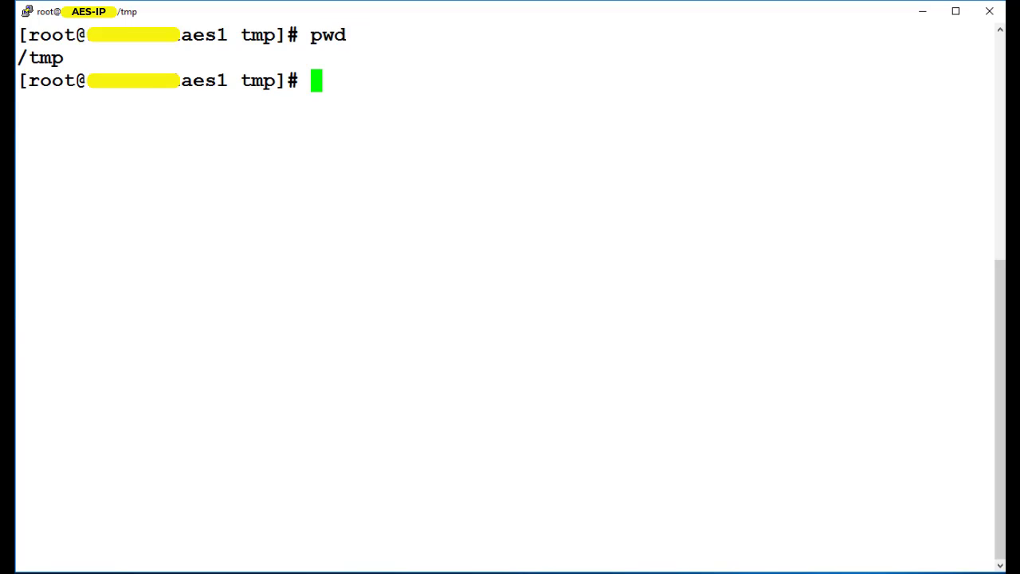
text(ls -ltr *bin)
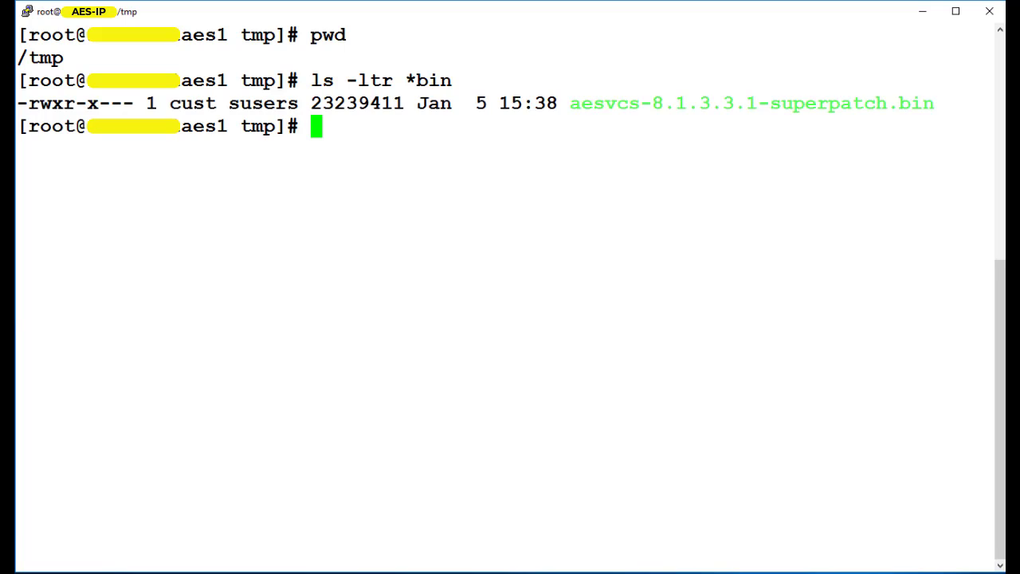
Step: Launch the installer with ./aesvcs-8.1.3.3.1-superpatch.bin, bringing up the Avaya license terms
text(.)
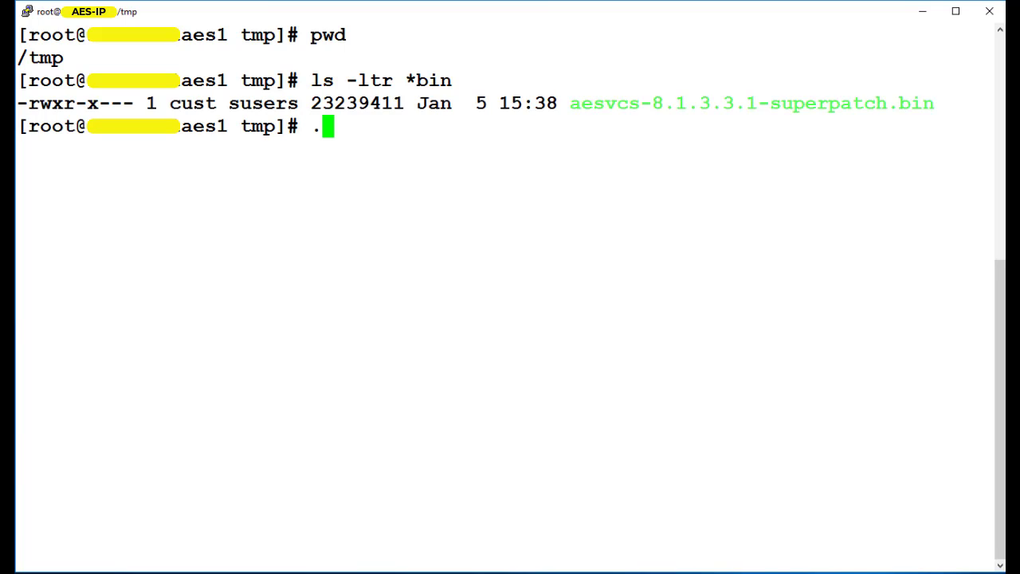
text(/)
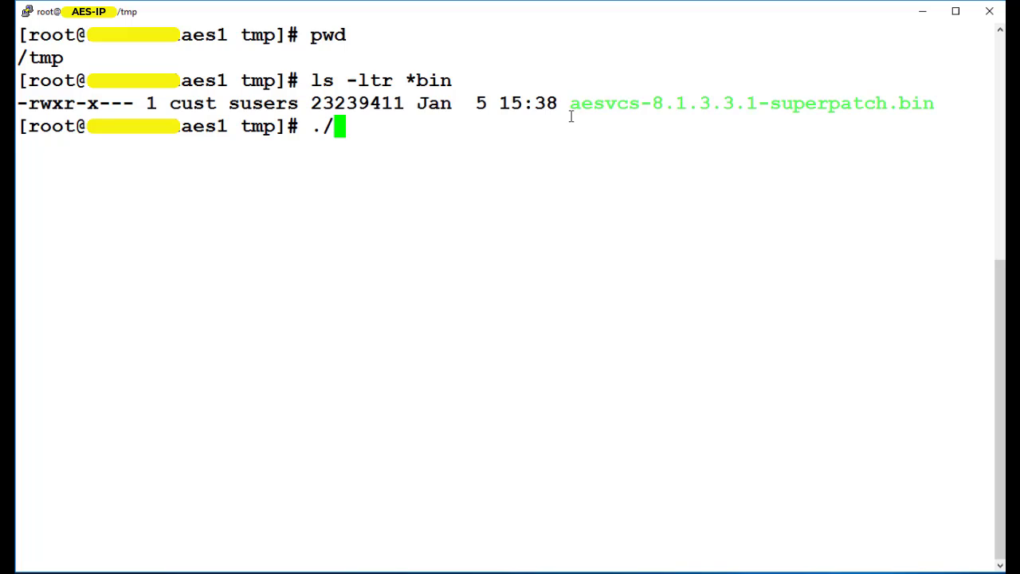
double_click(749, 102)
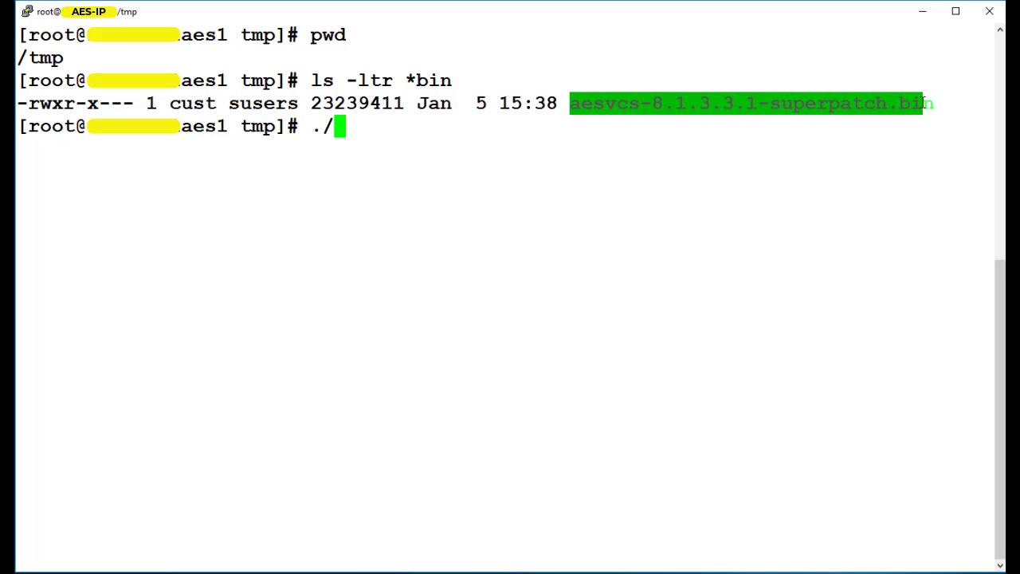
text(aesvcs-8.1.3.3.1-superpatch.bin)
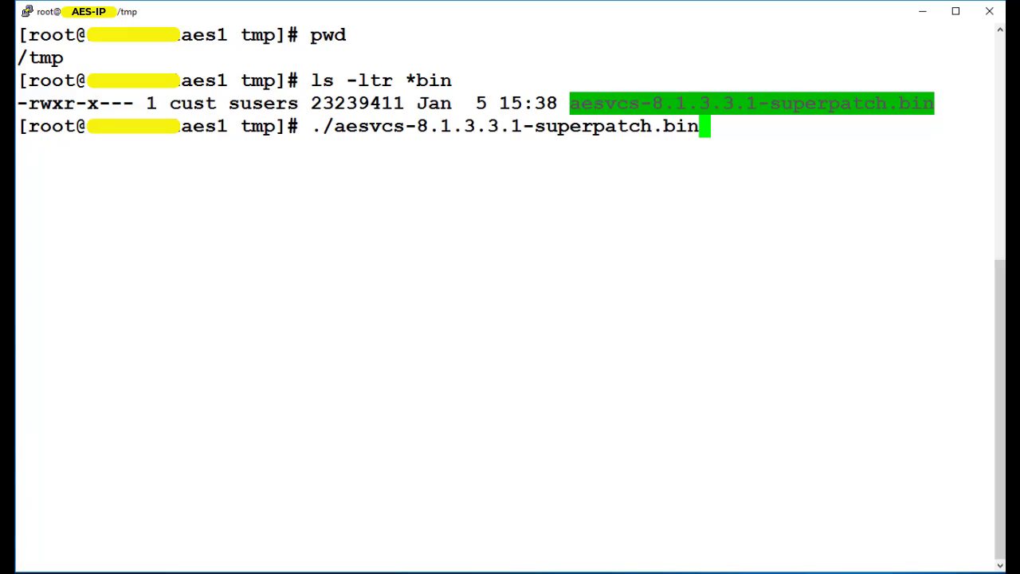
key(Return)
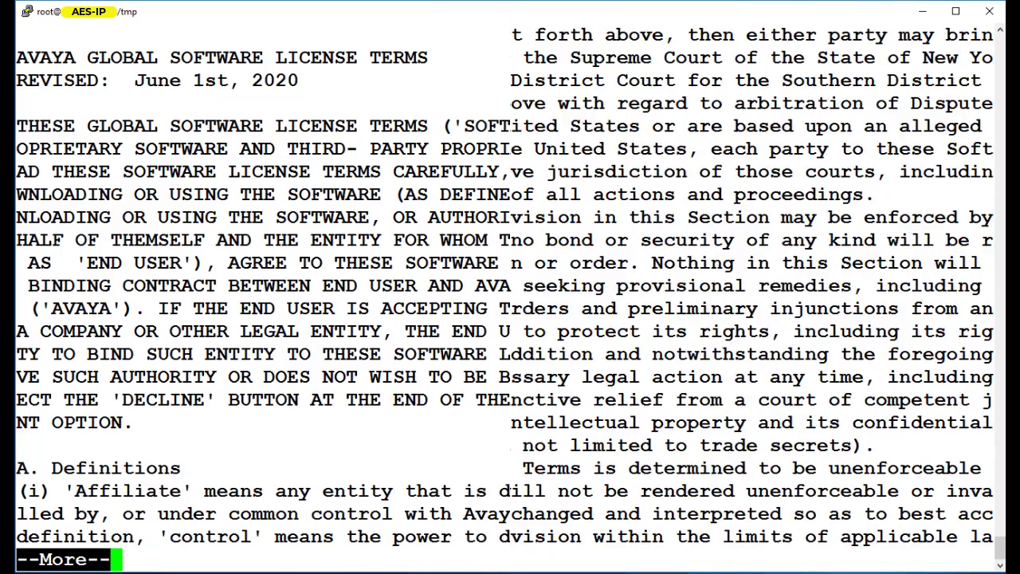
Step: Page through the license, accept it with y, wait for successful installation, and clear the terminal
key(space)
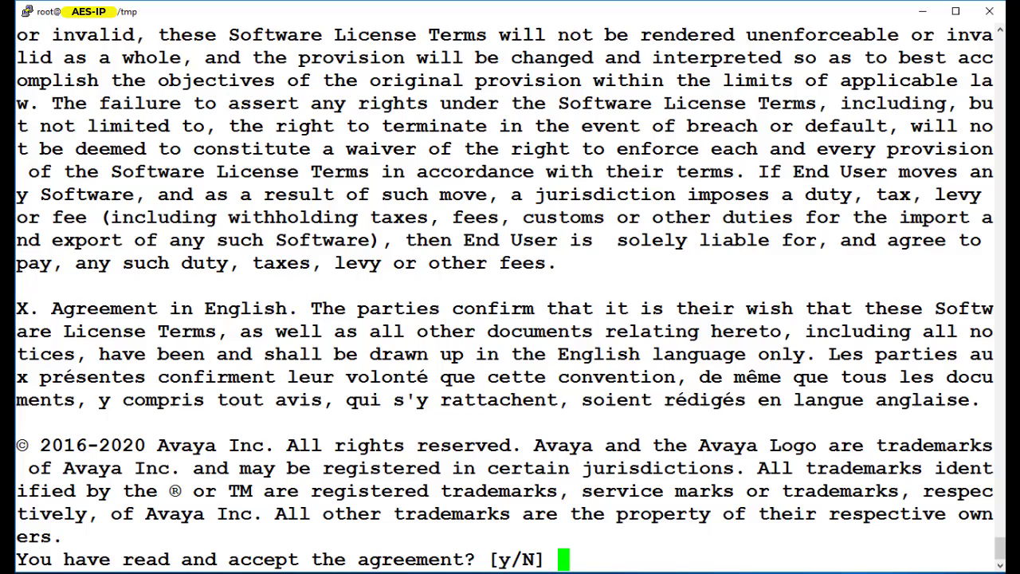
text(y)
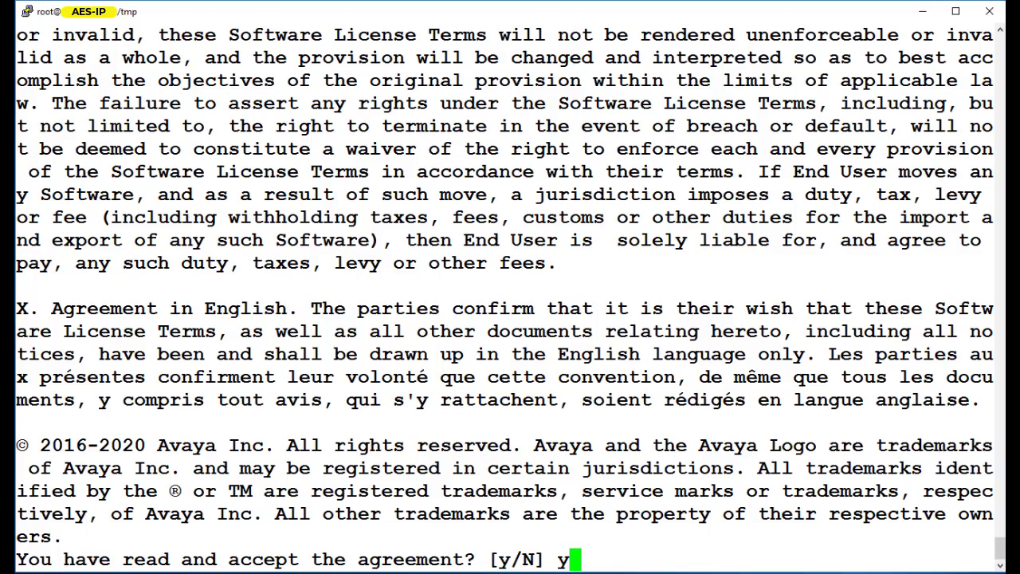
key(Return)
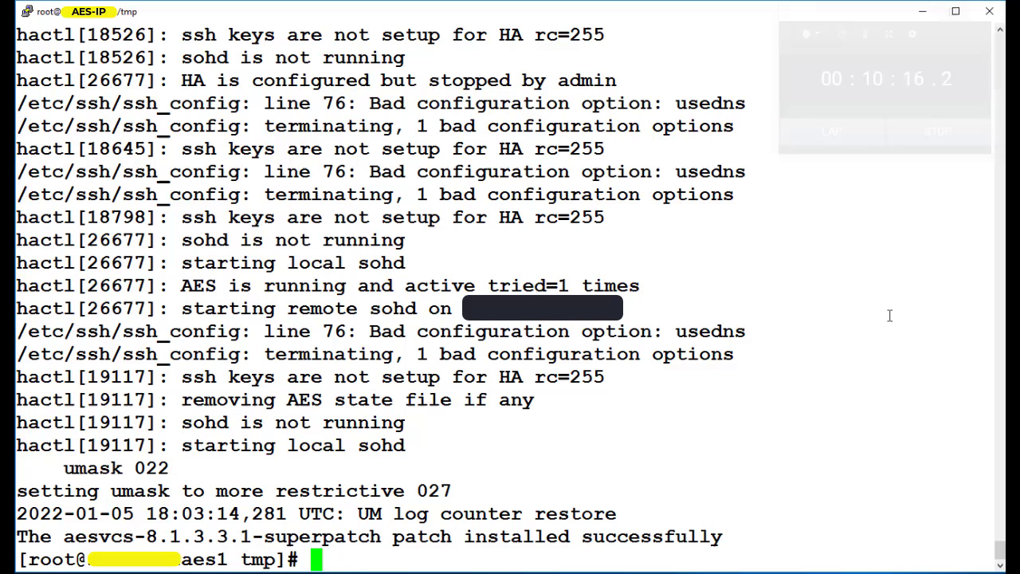
key(ctrl+l)
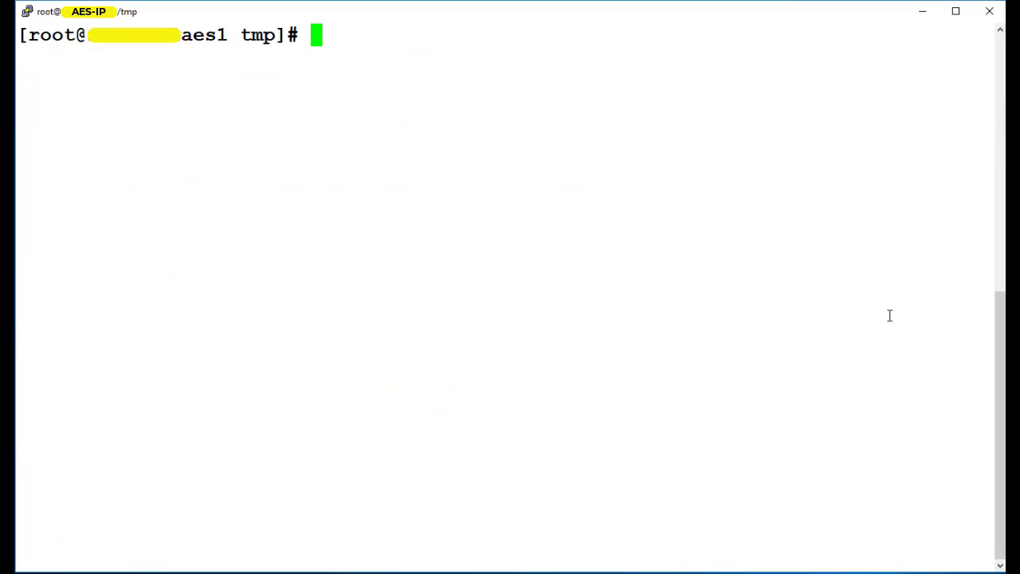